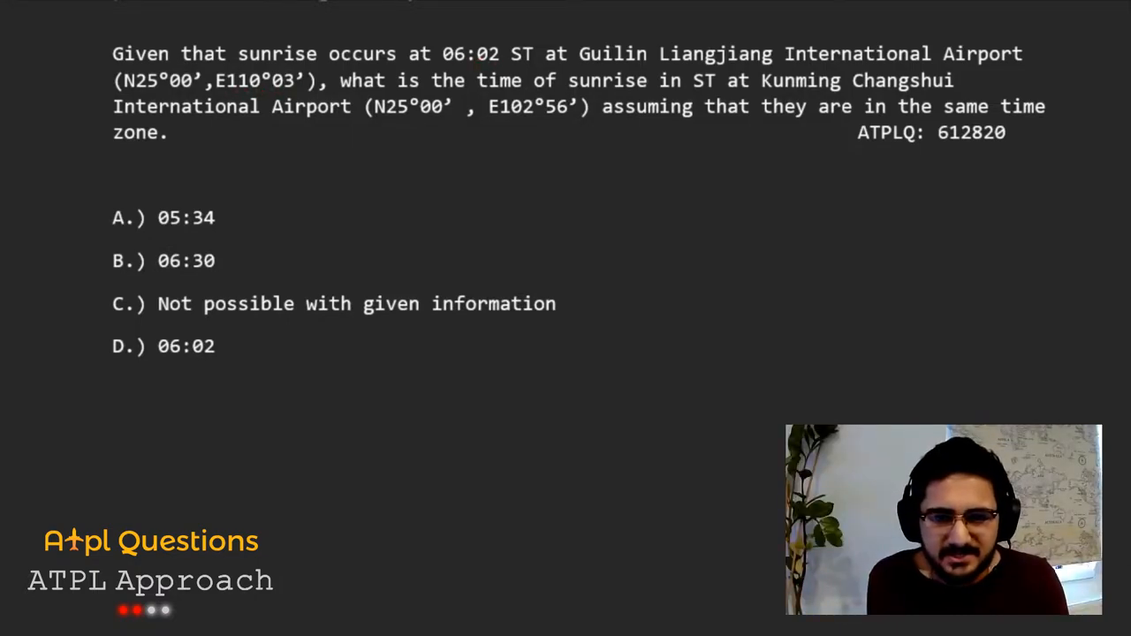
pyautogui.moveTo(511, 124)
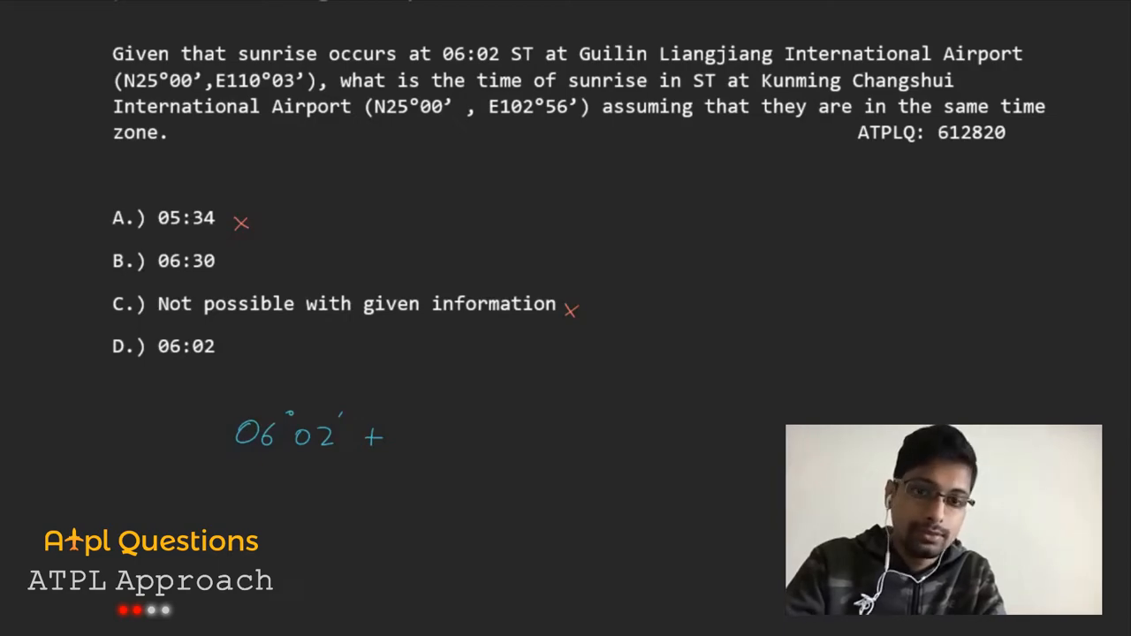
# Step: Handwrite 110°3' − 102°56' = 7°7', then add 7°7' over 15 to the working line
pyautogui.write("110°3' - 102° -")
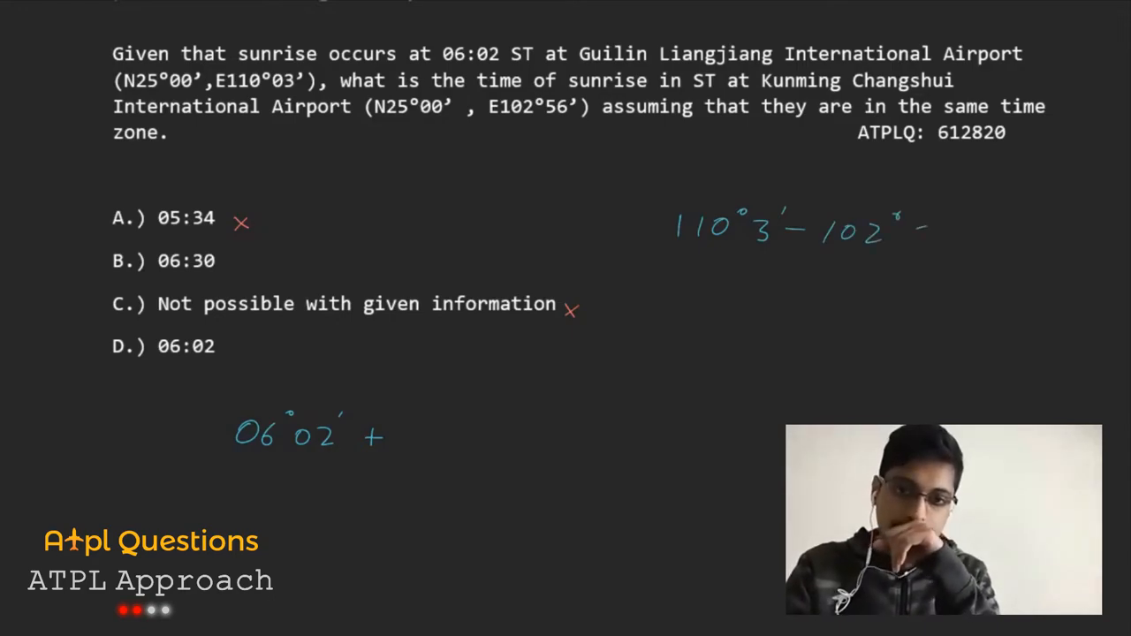
pyautogui.write("56'")
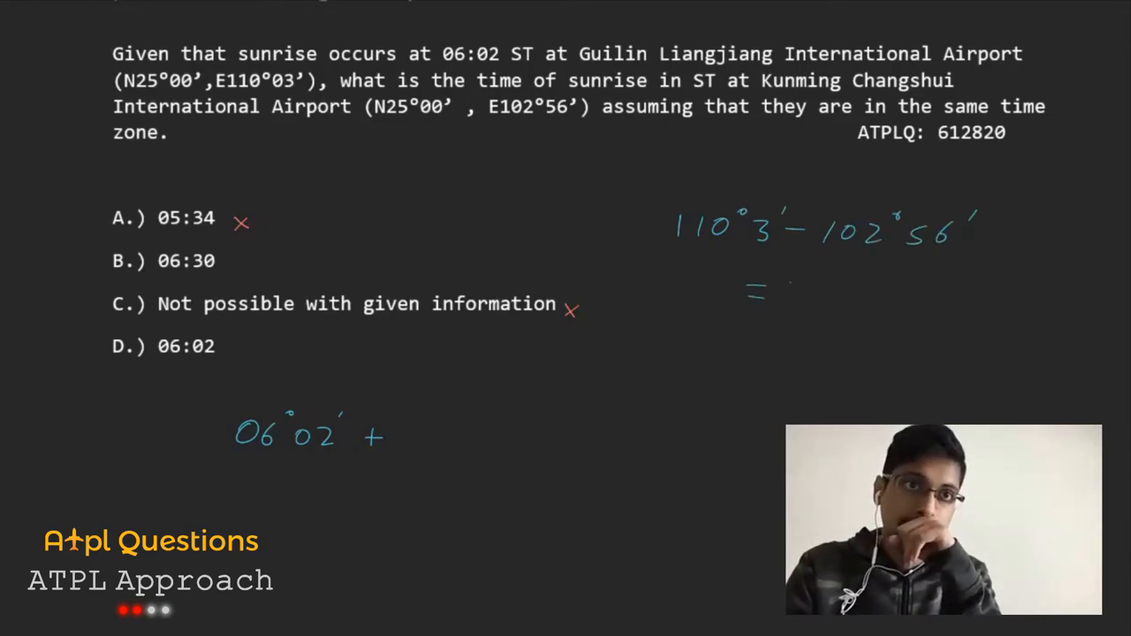
pyautogui.write("7°7'")
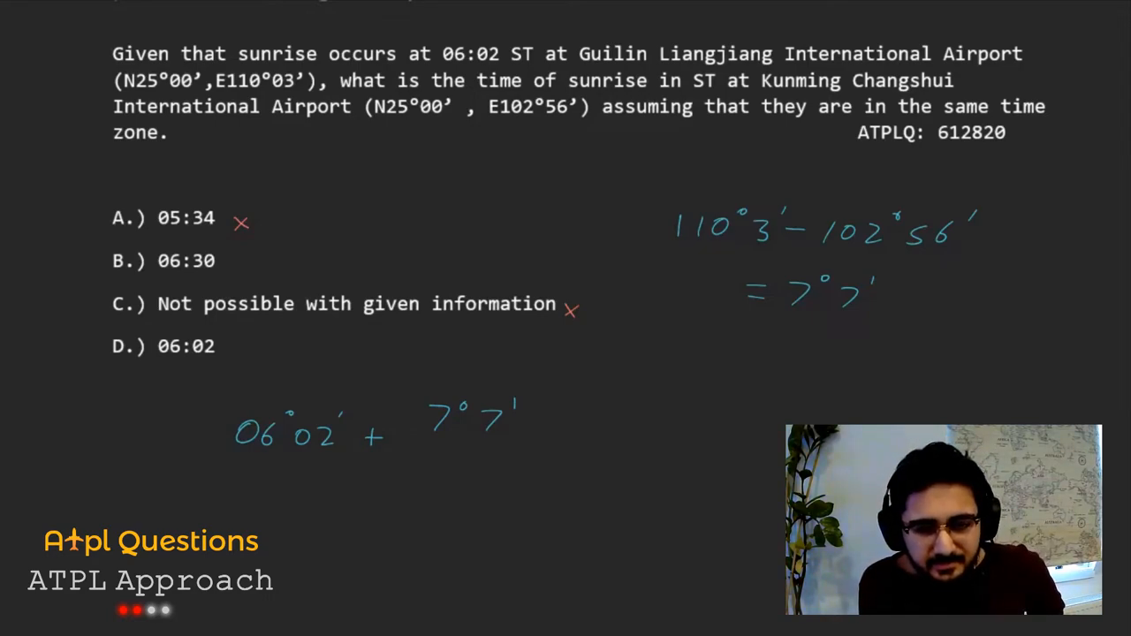
pyautogui.moveTo(423, 455); pyautogui.dragTo(526, 455)
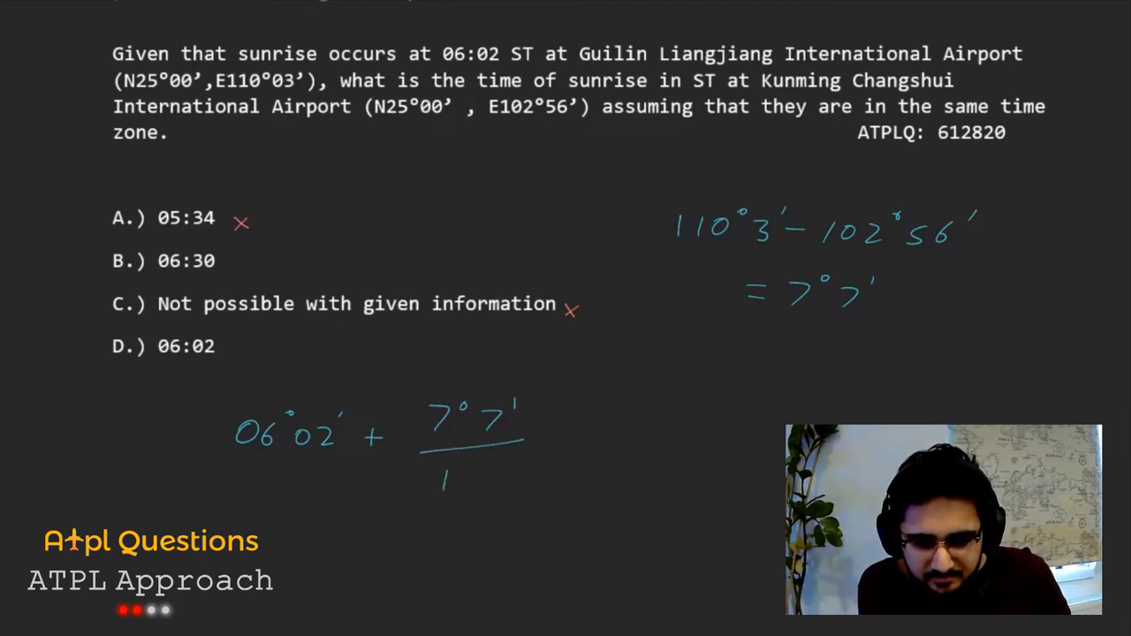
pyautogui.write('15')
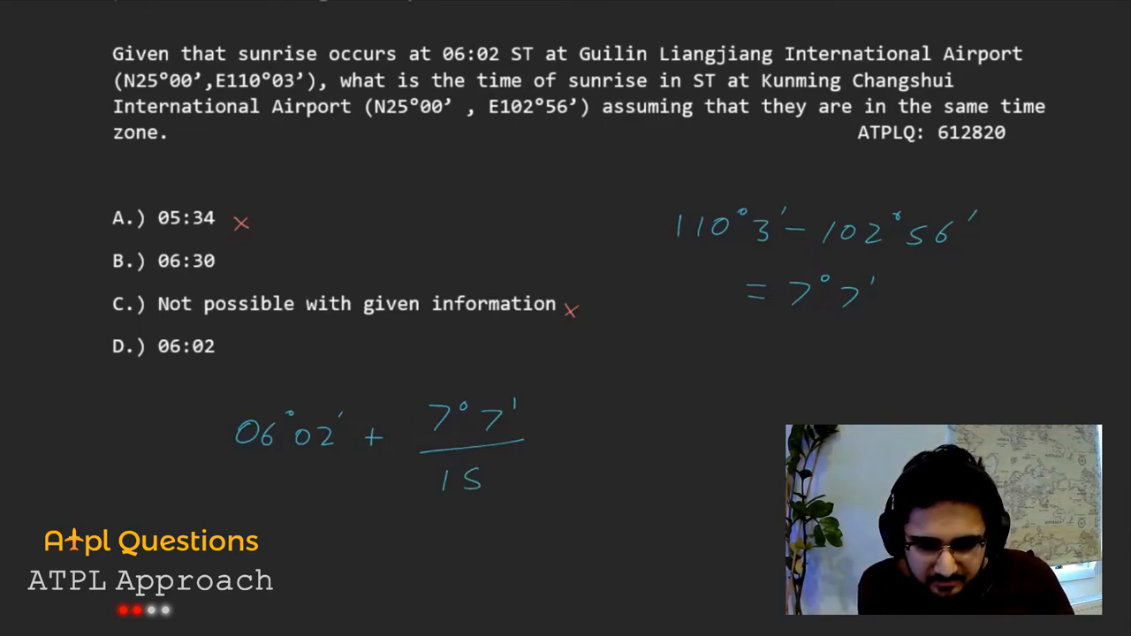